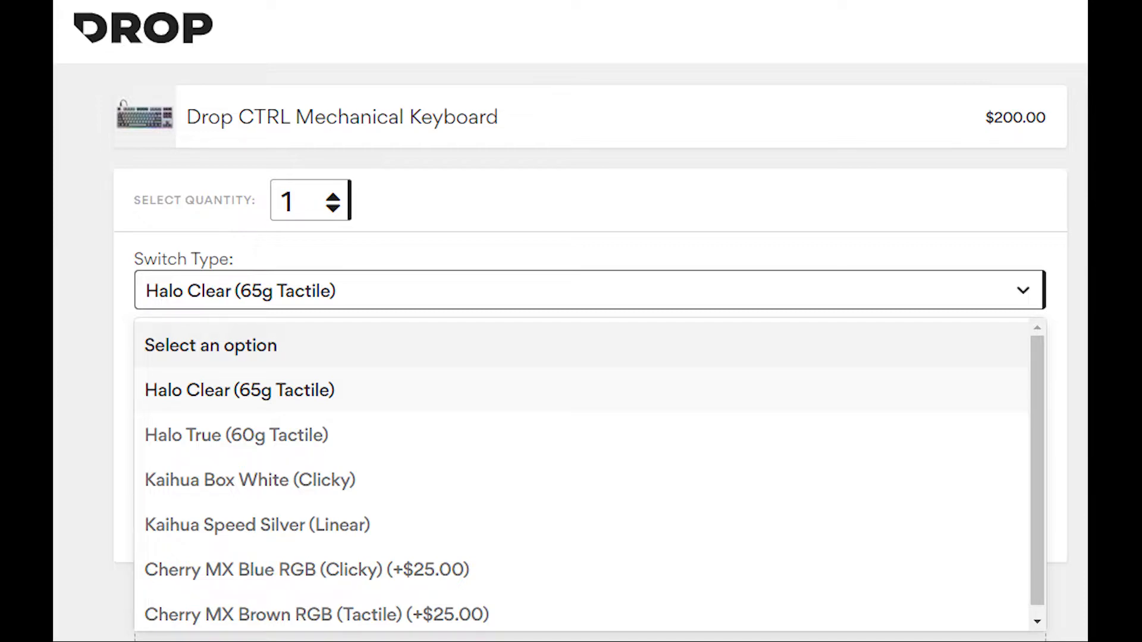
- Show the Switch Type options for the Drop CTRL Mechanical Keyboard
left_click(358, 9)
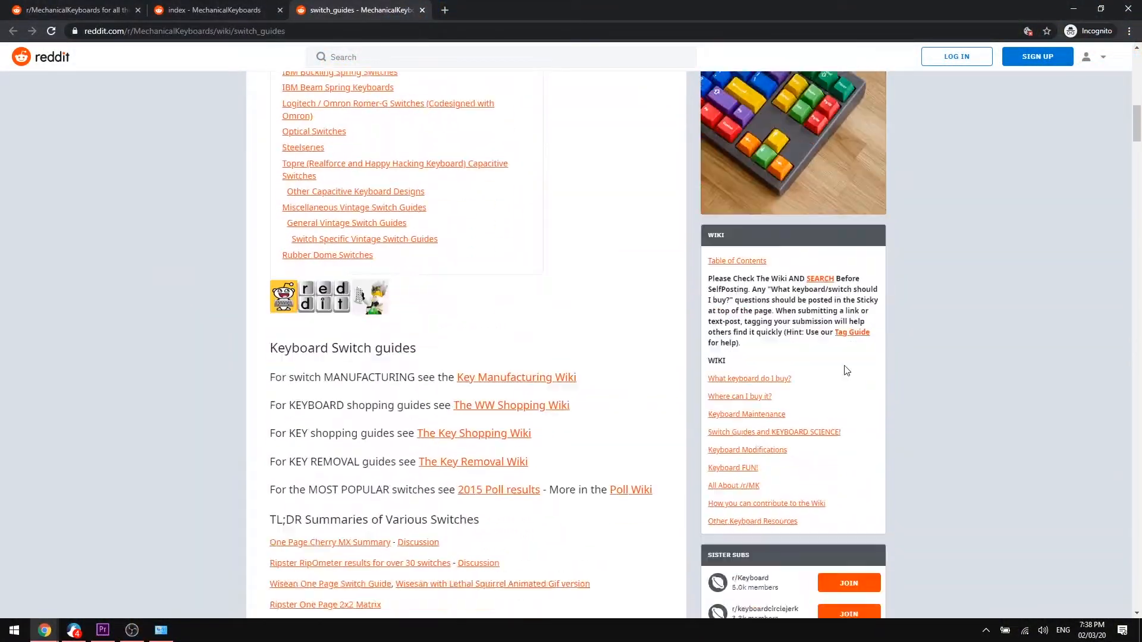
- Browse the Cherry switch sections and r/MechanicalKeyboards posts, then begin a search for 'best l'
scroll("down", 3)
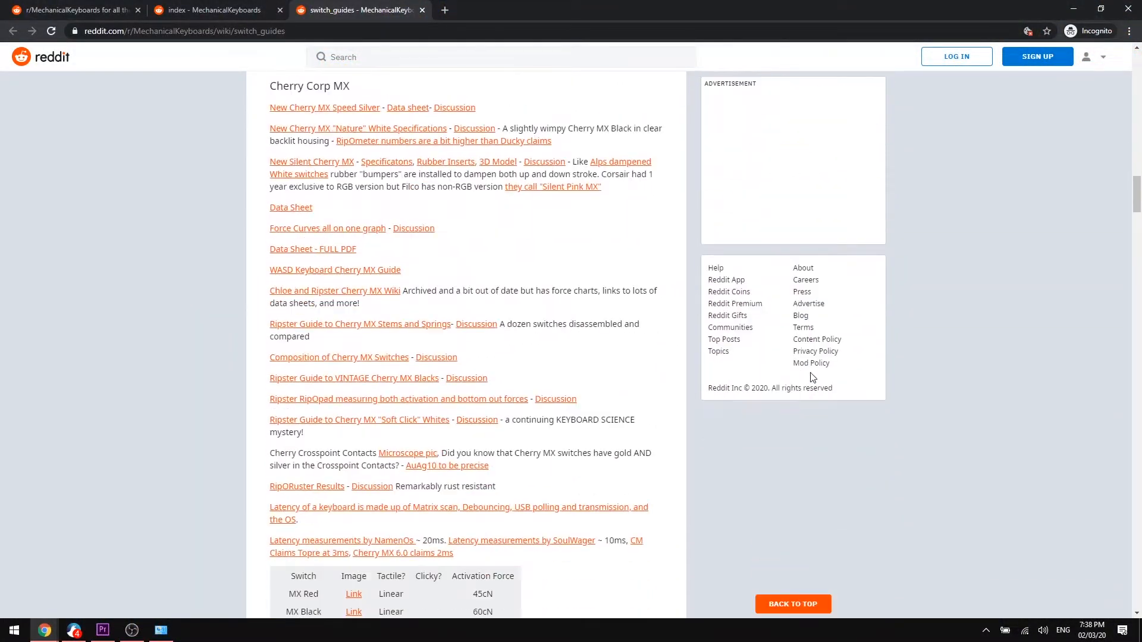
scroll("down", 3)
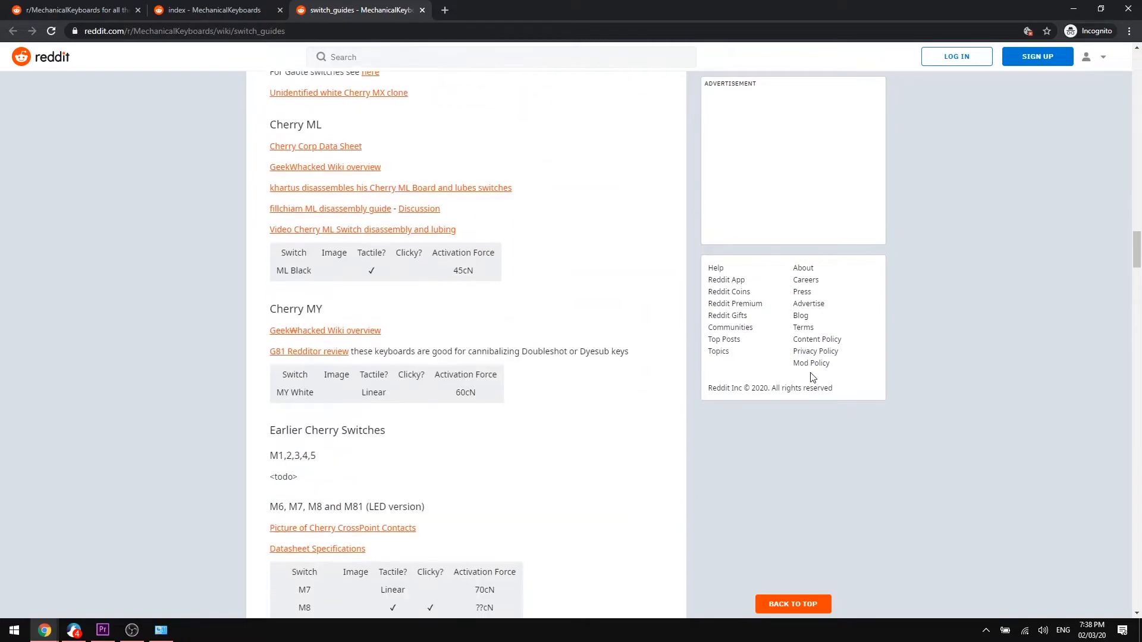
scroll("up", 3)
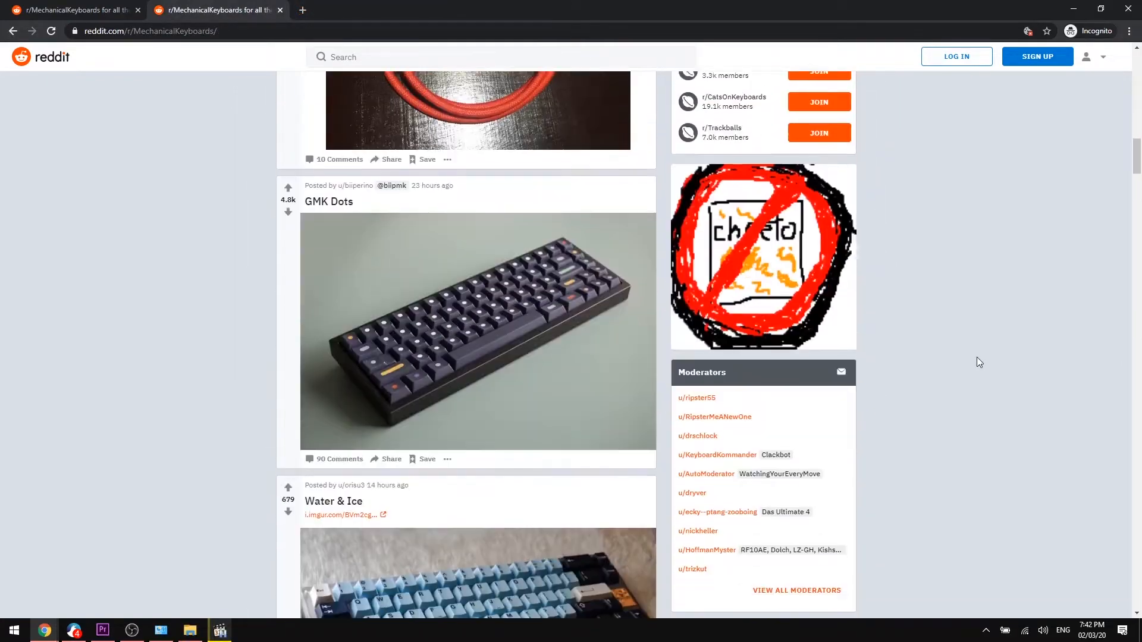
scroll("down", 3)
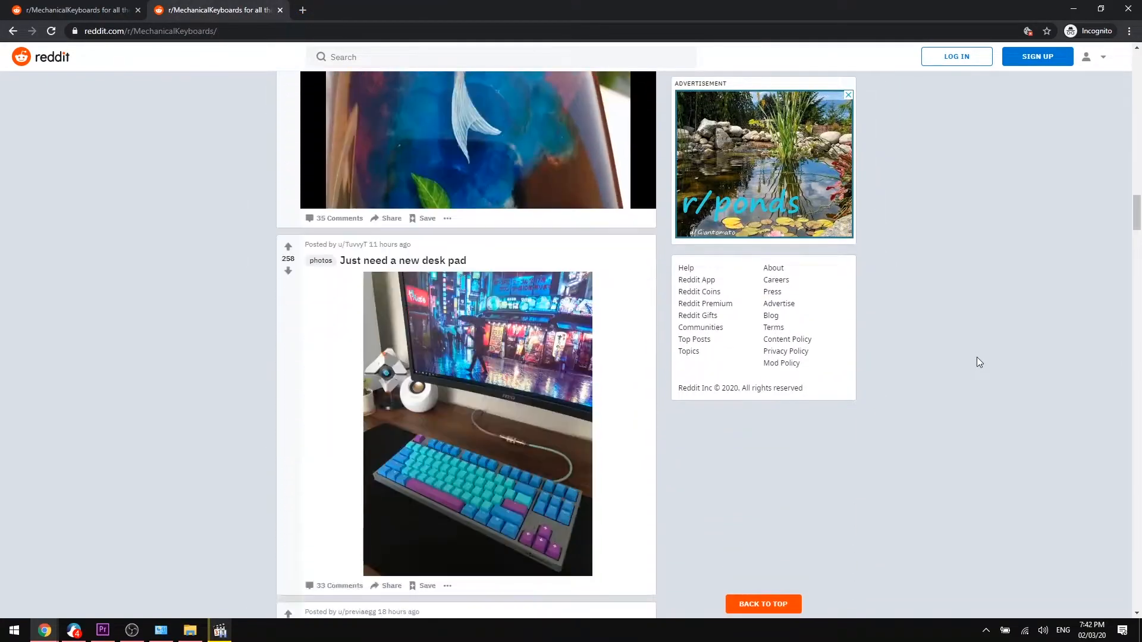
scroll("down", 3)
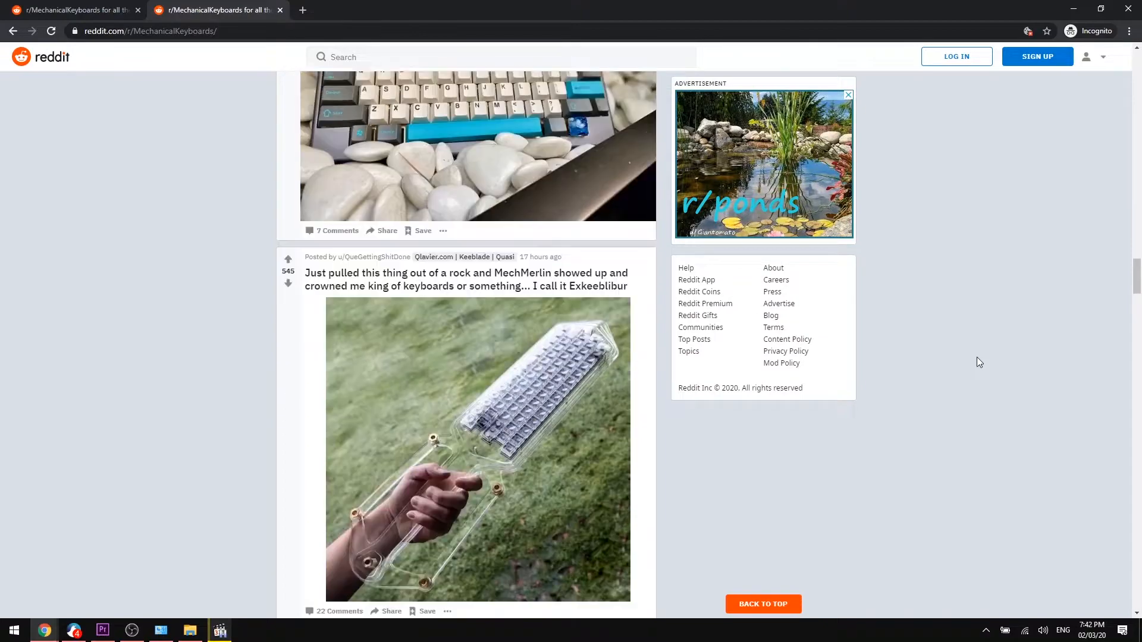
scroll("down", 3)
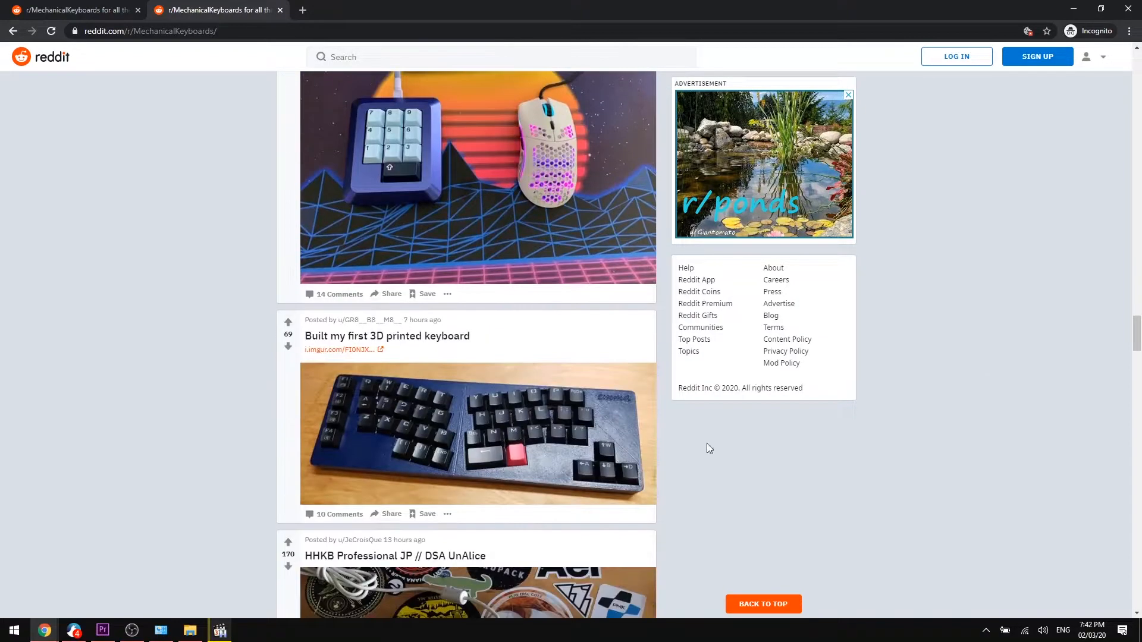
type("best l")
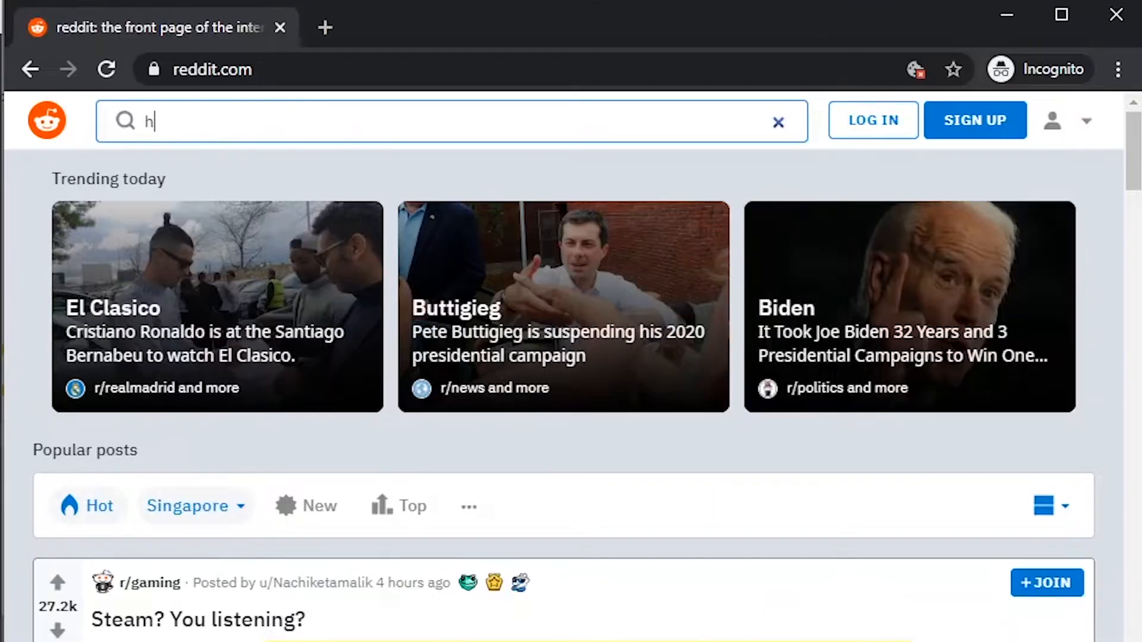
- Search Reddit for 'gmk', 'how much is a' and 'how many keyb'
type("gmk")
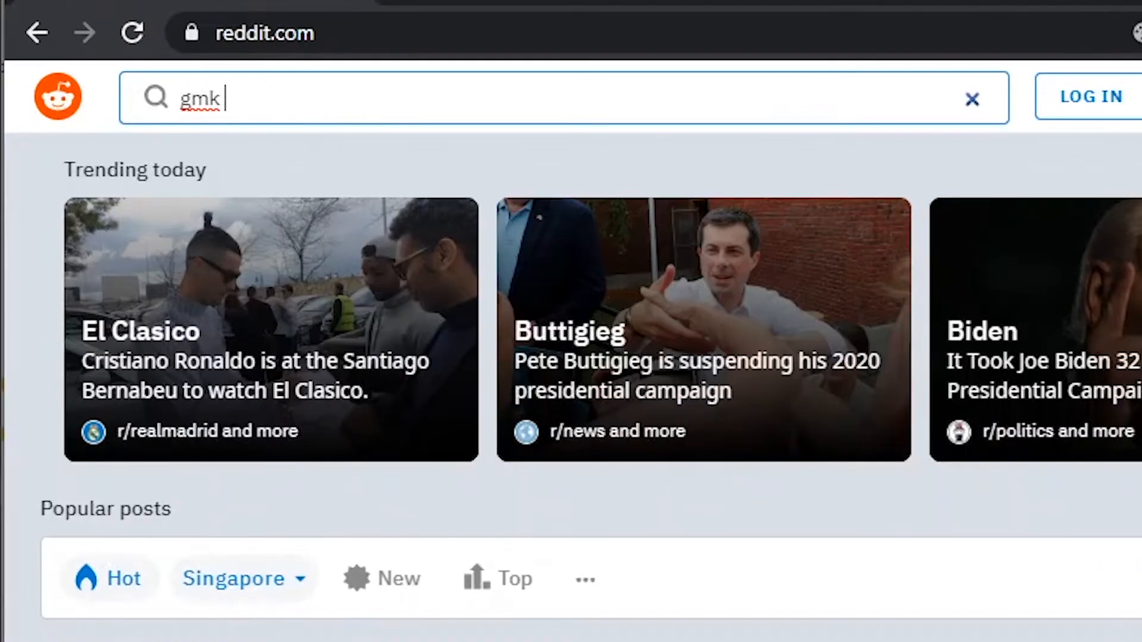
type("how much is a")
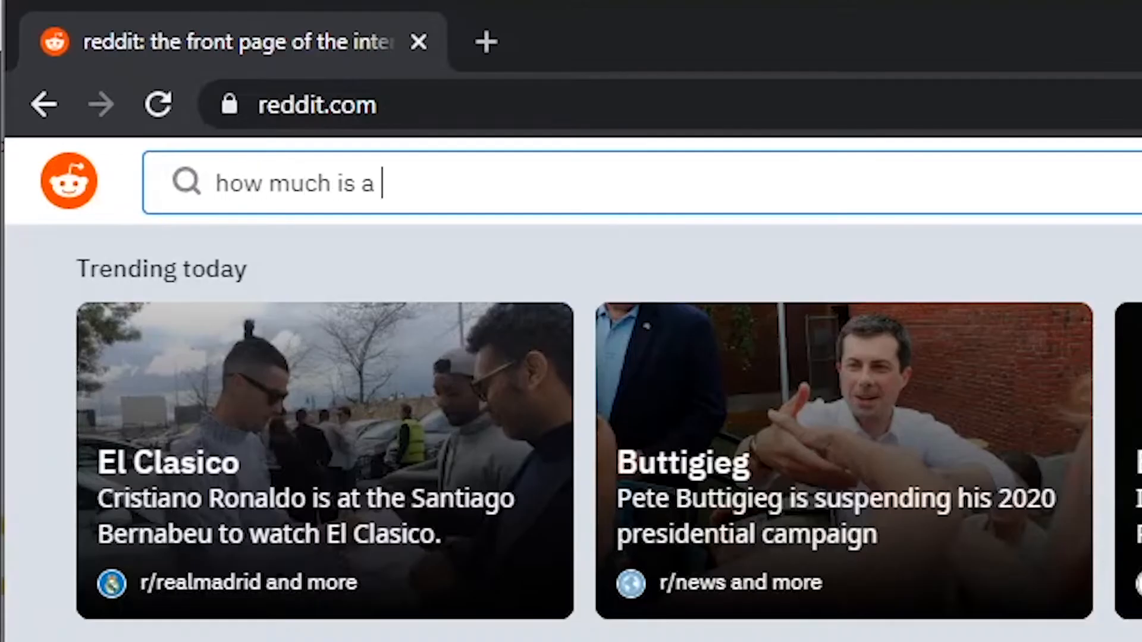
type("how many keyb")
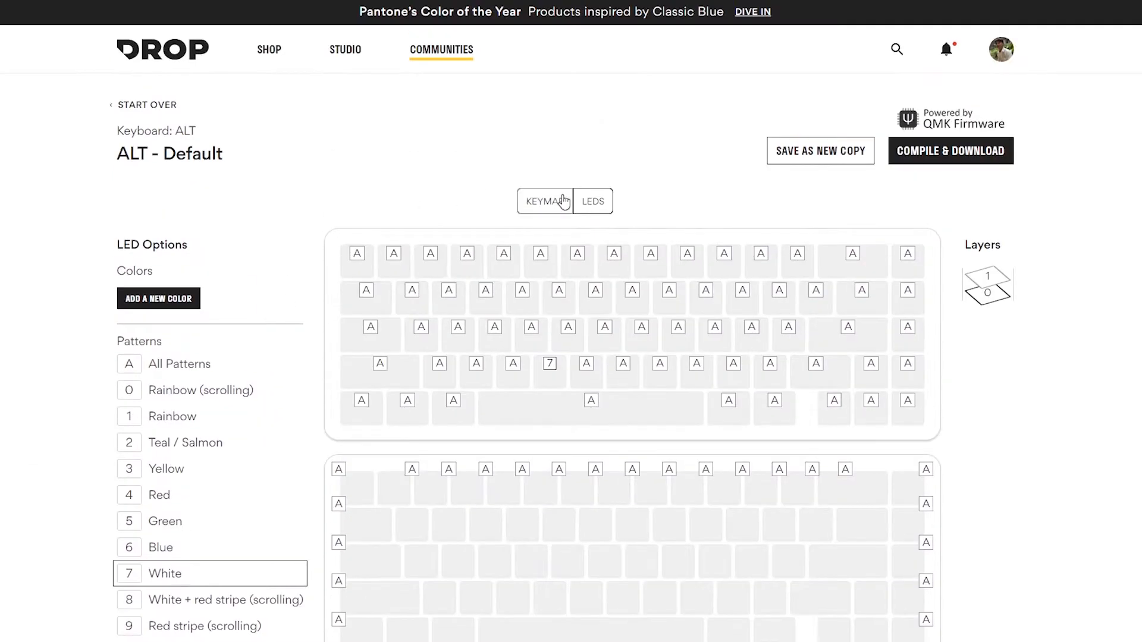
- Switch the ALT configurator from LEDs to KEYMAP and show the MODIFIER keycodes
left_click(539, 201)
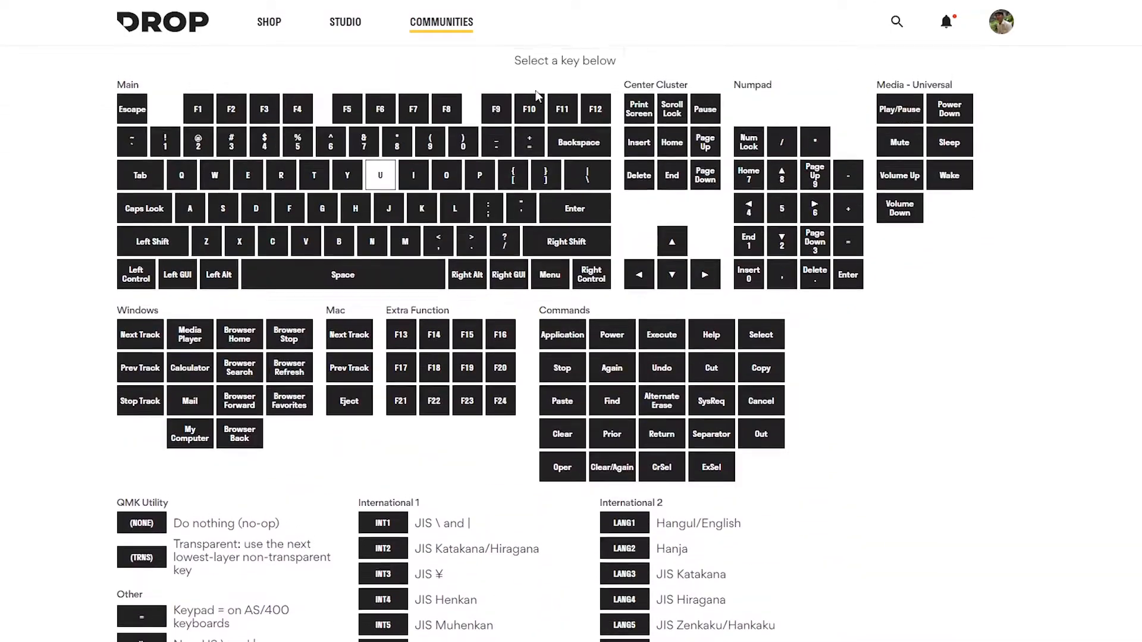
left_click(520, 90)
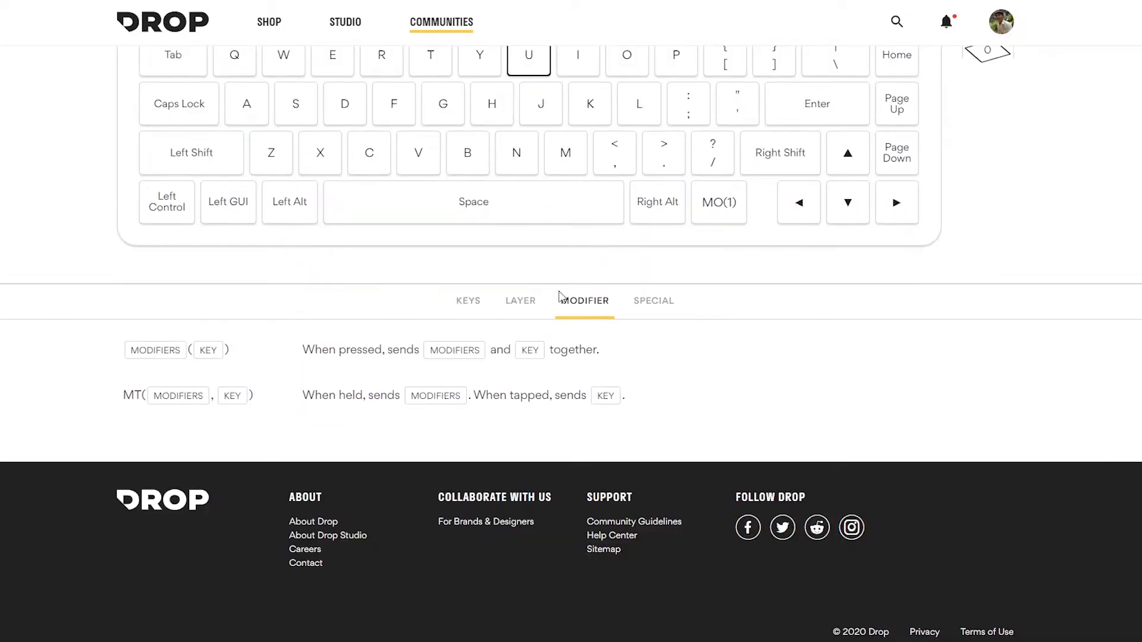
scroll("up", 3)
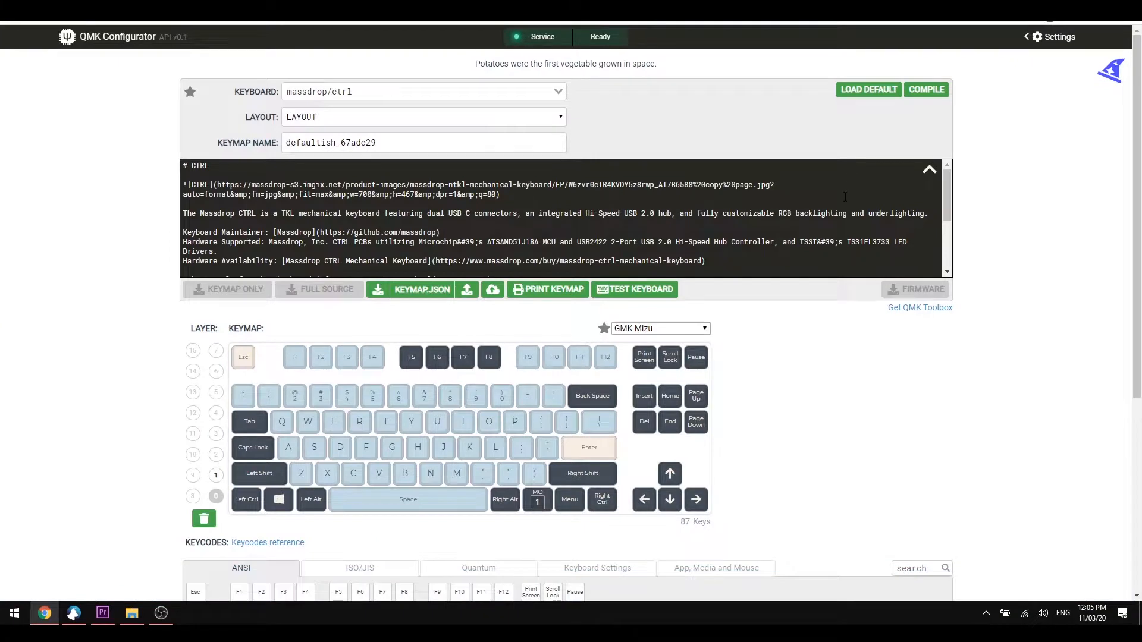
- View the Keyboard Settings, App/Media/Mouse, Quantum and ANSI keycodes, returning to the Drop LED configurator
scroll("down", 3)
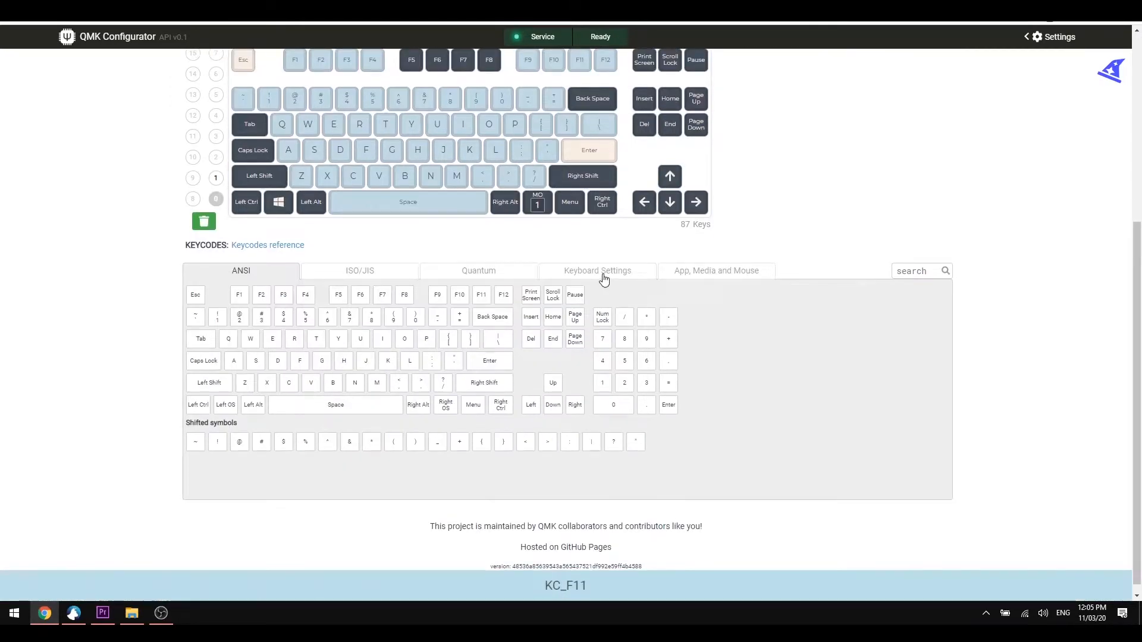
left_click(596, 270)
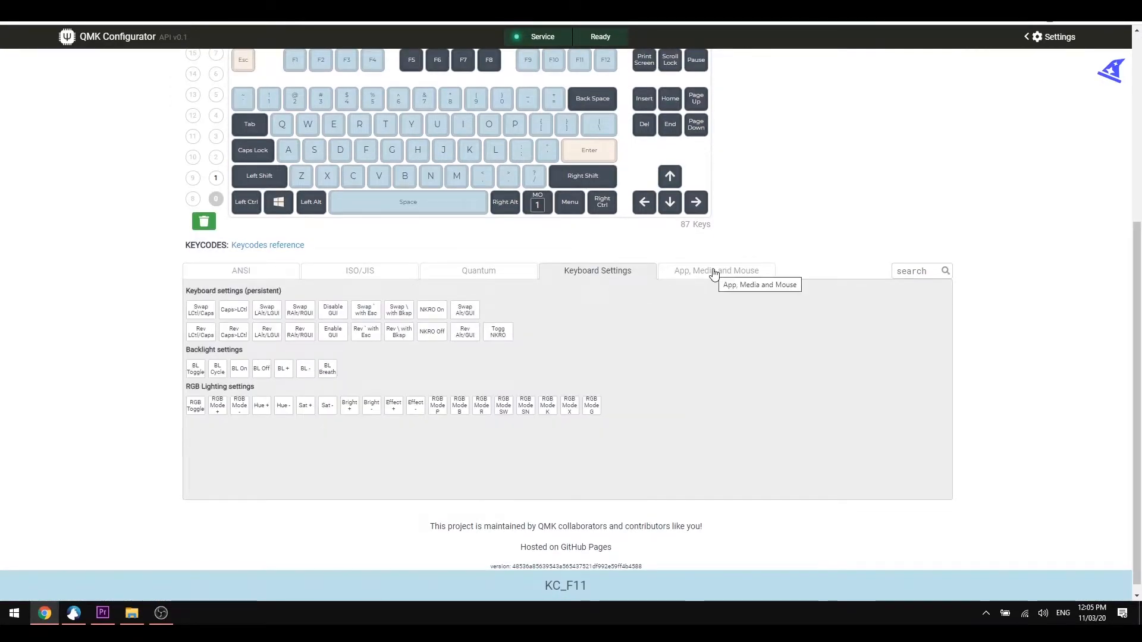
left_click(716, 270)
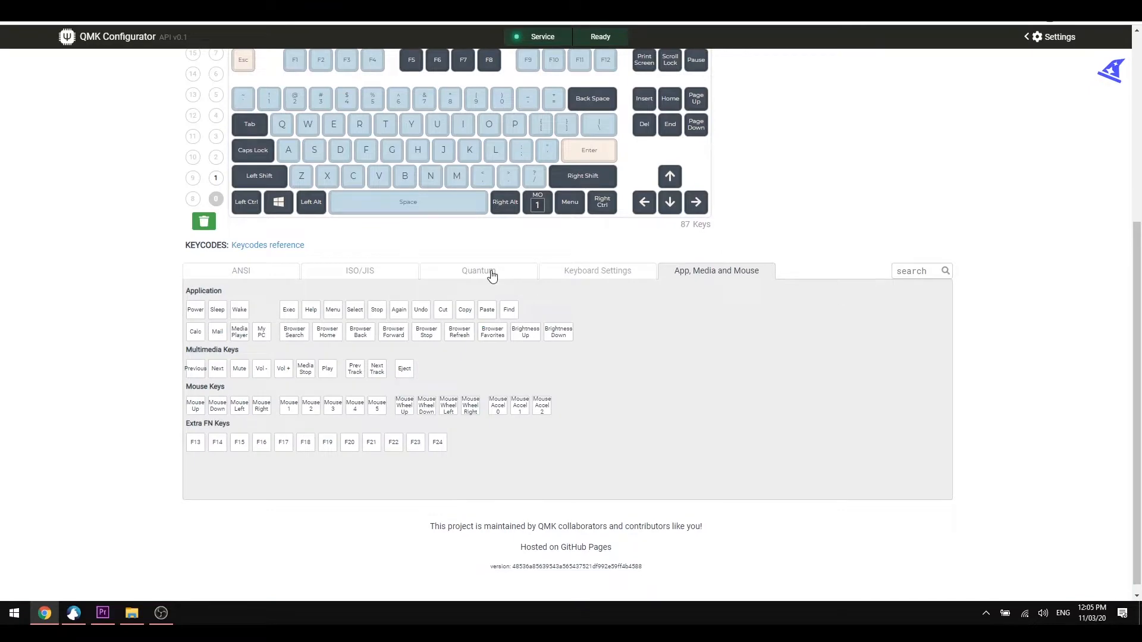
left_click(478, 271)
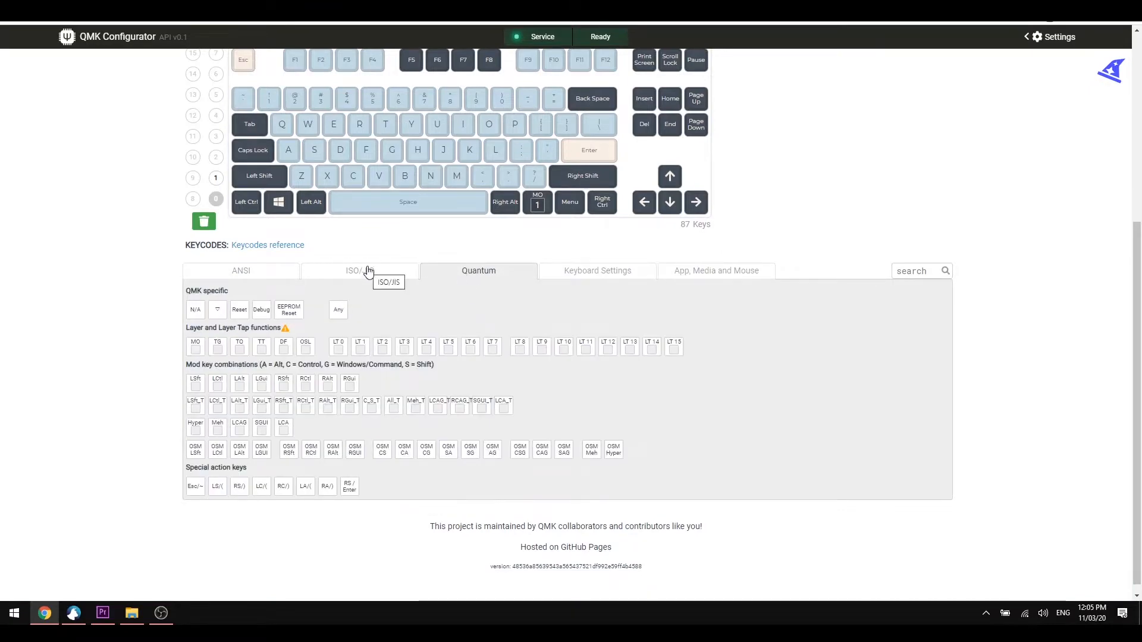
left_click(240, 270)
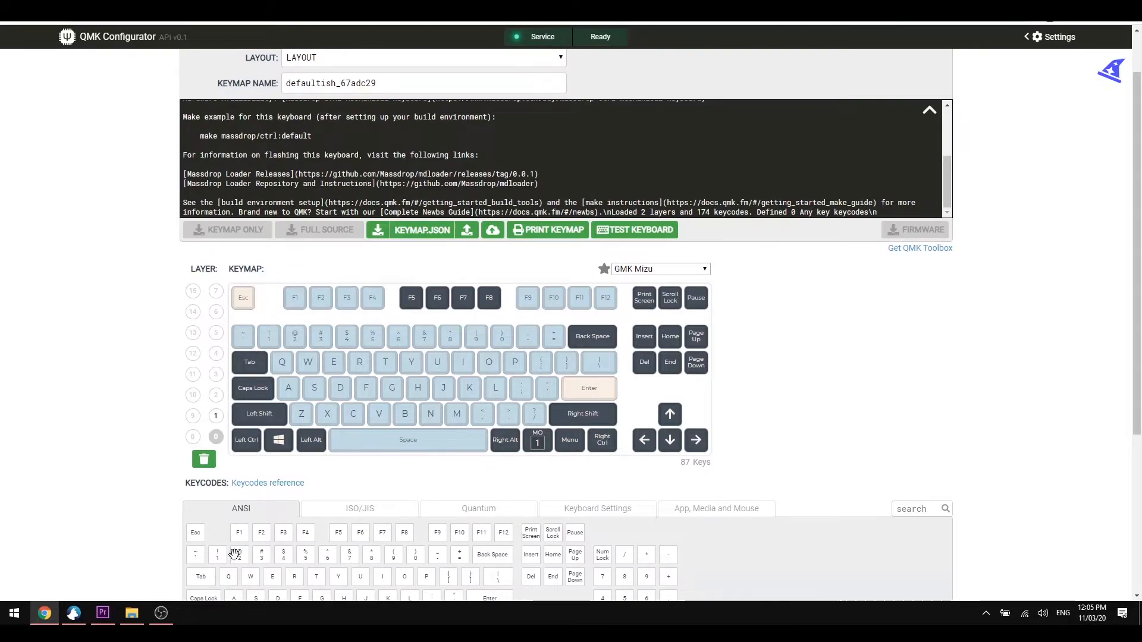
left_click(595, 25)
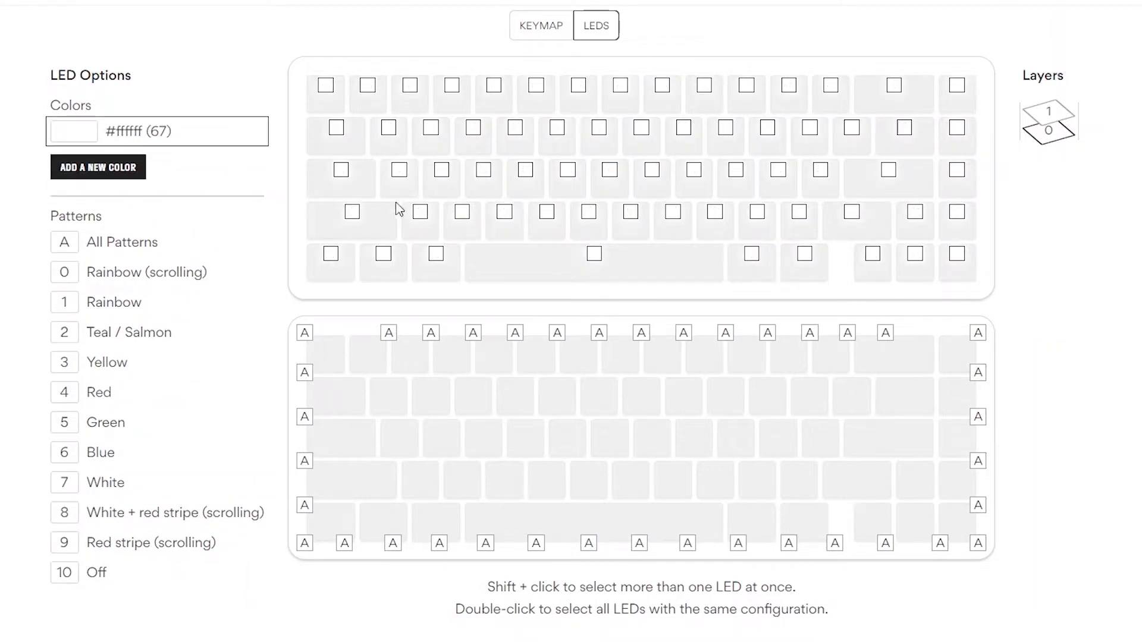
- Set Caps Lock to red #ef1535 and the other keys to pattern 6 Blue, then return to QMK Configurator
left_click(72, 131)
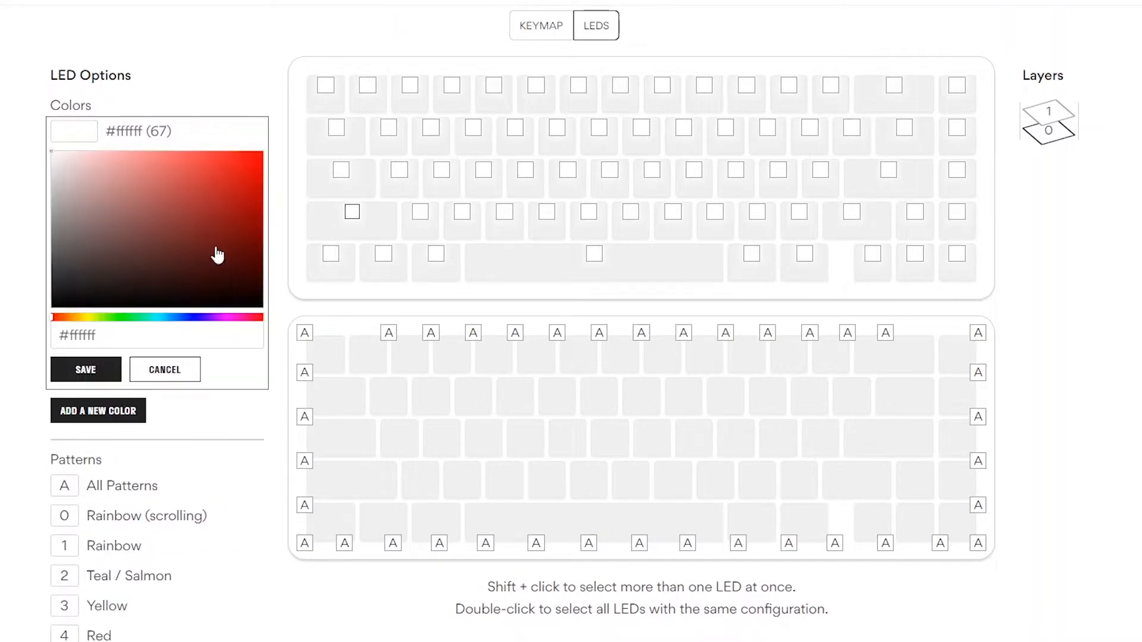
left_click(189, 264)
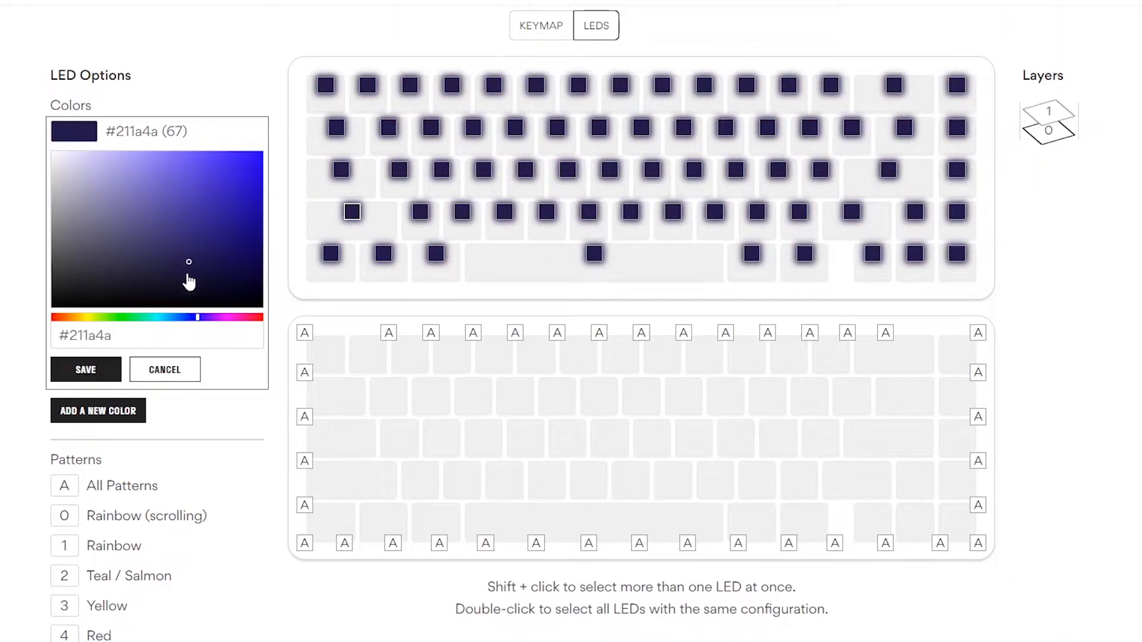
left_click(84, 369)
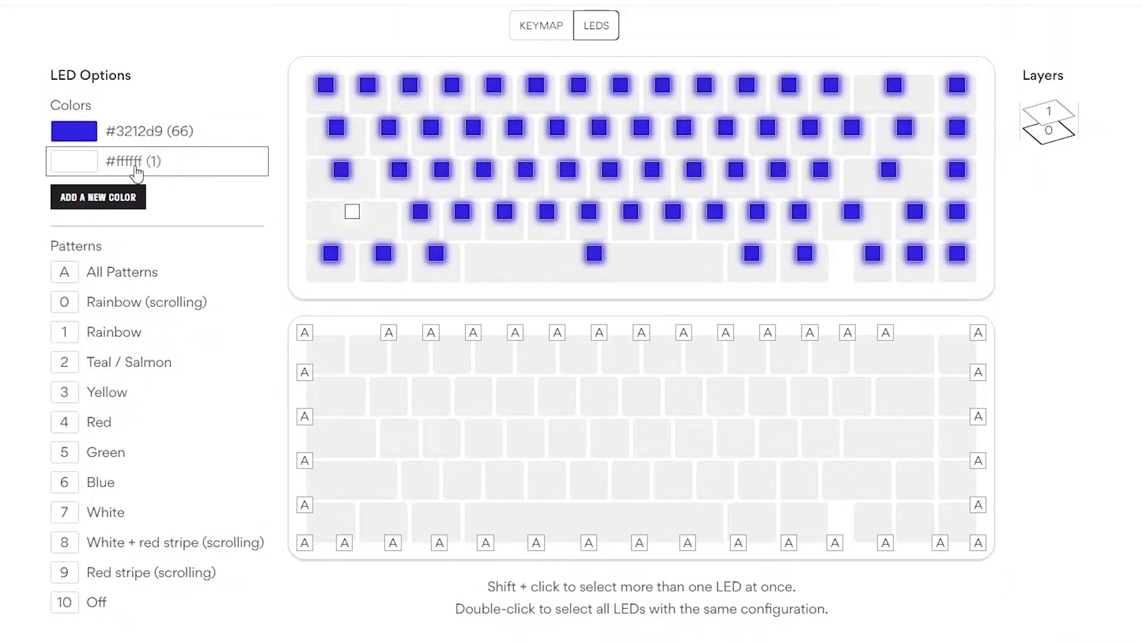
left_click(73, 161)
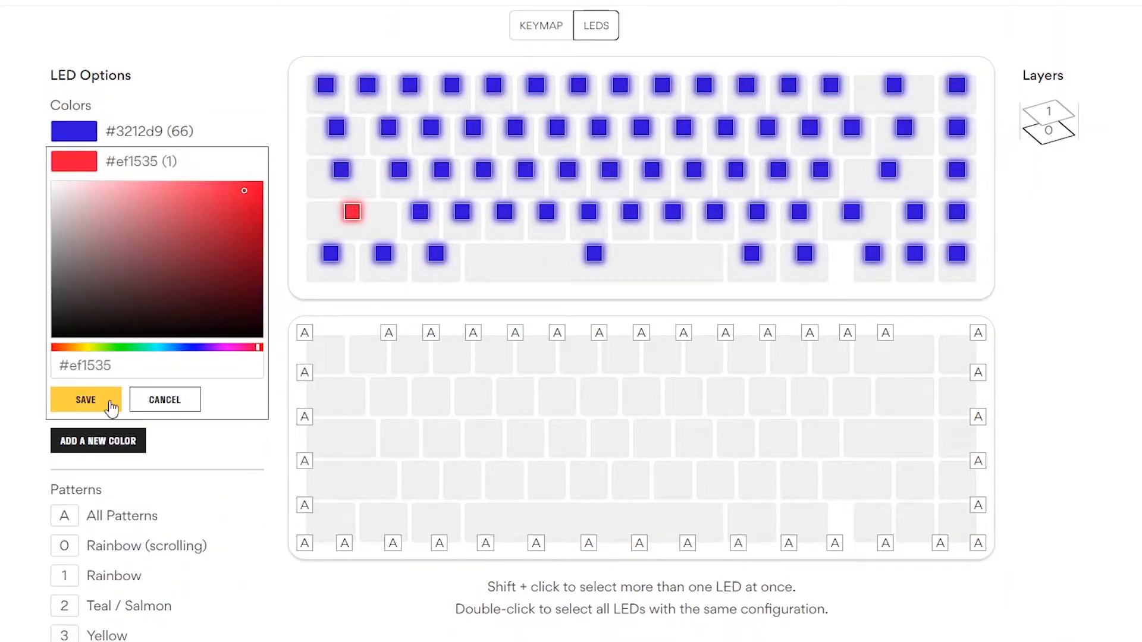
left_click(85, 399)
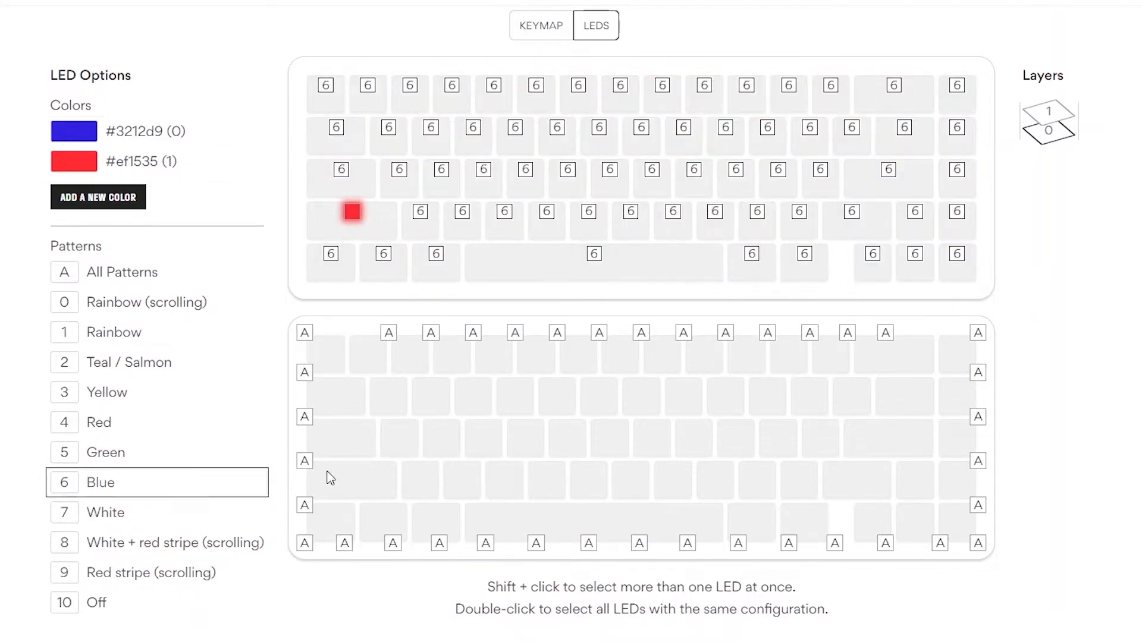
left_click(540, 25)
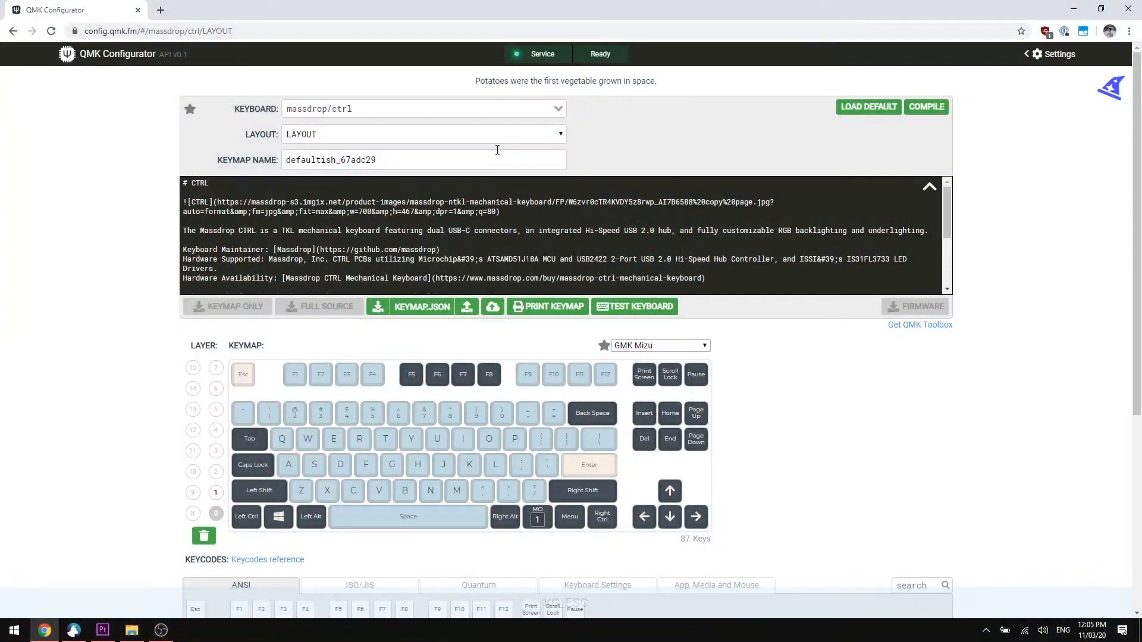
- View the Keyboard Settings, App/Media/Mouse and Quantum keycodes for the Massdrop CTRL keymap
scroll("down", 3)
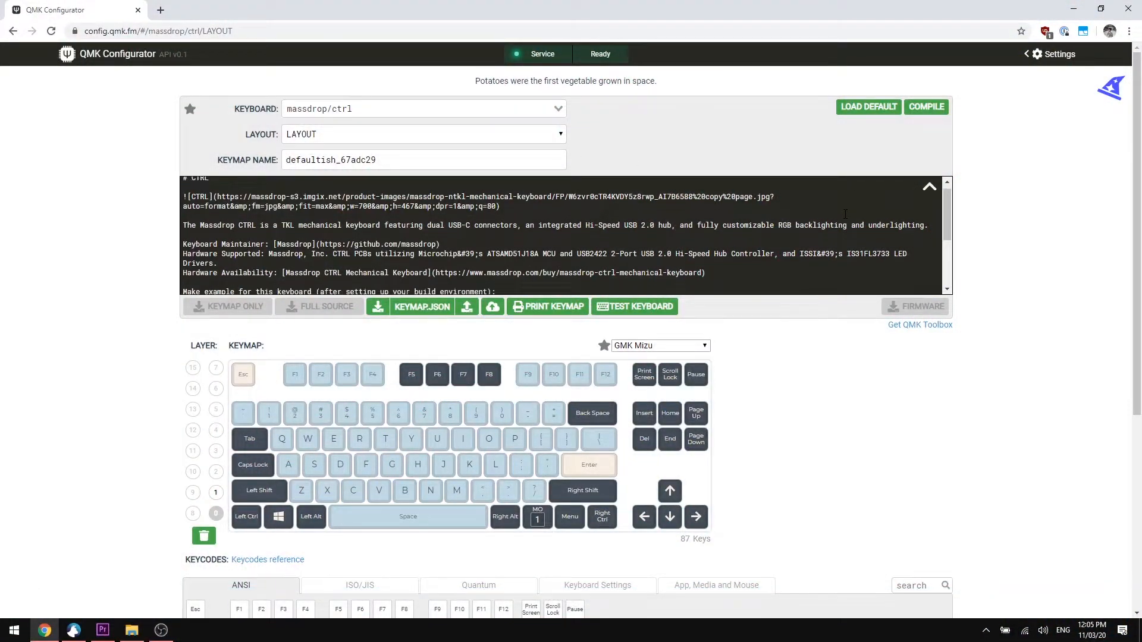
scroll("down", 3)
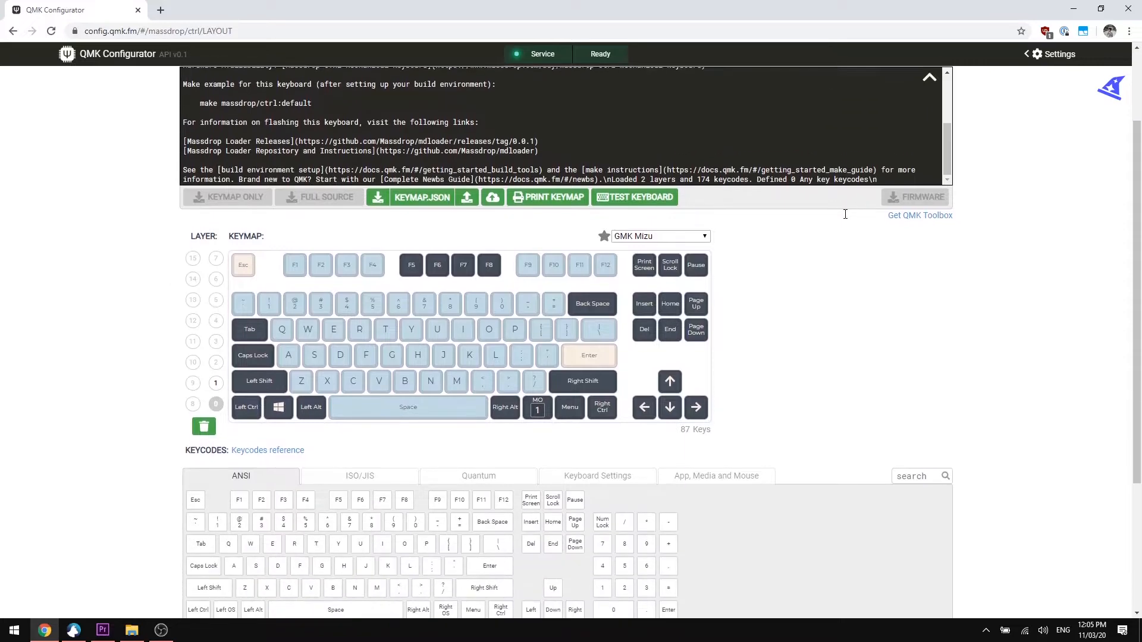
scroll("down", 3)
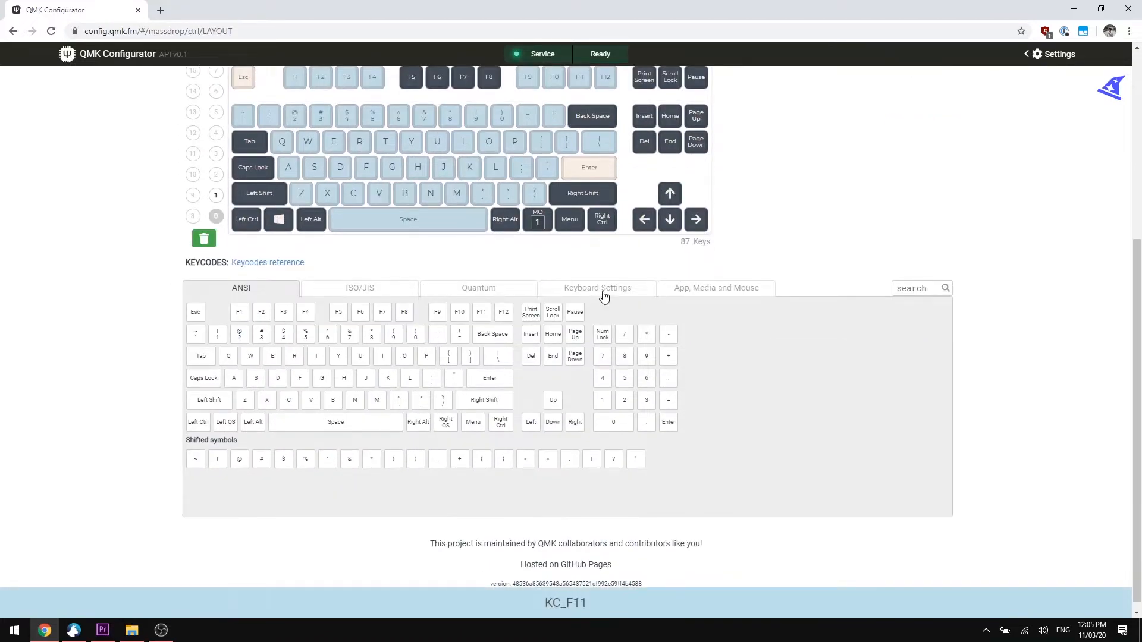
left_click(598, 288)
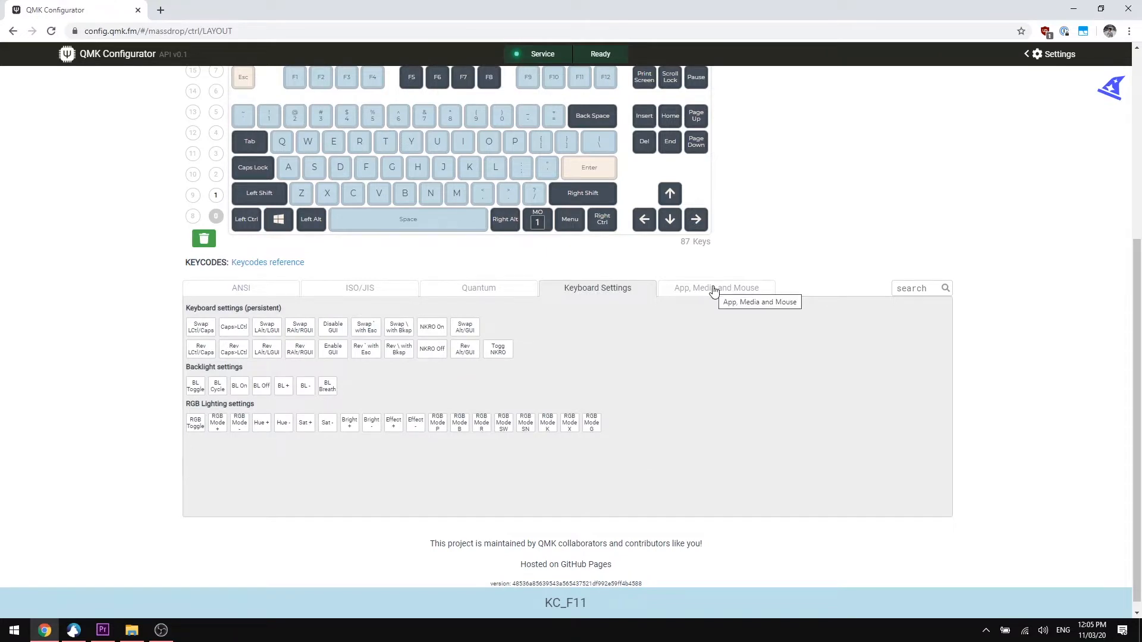
left_click(716, 288)
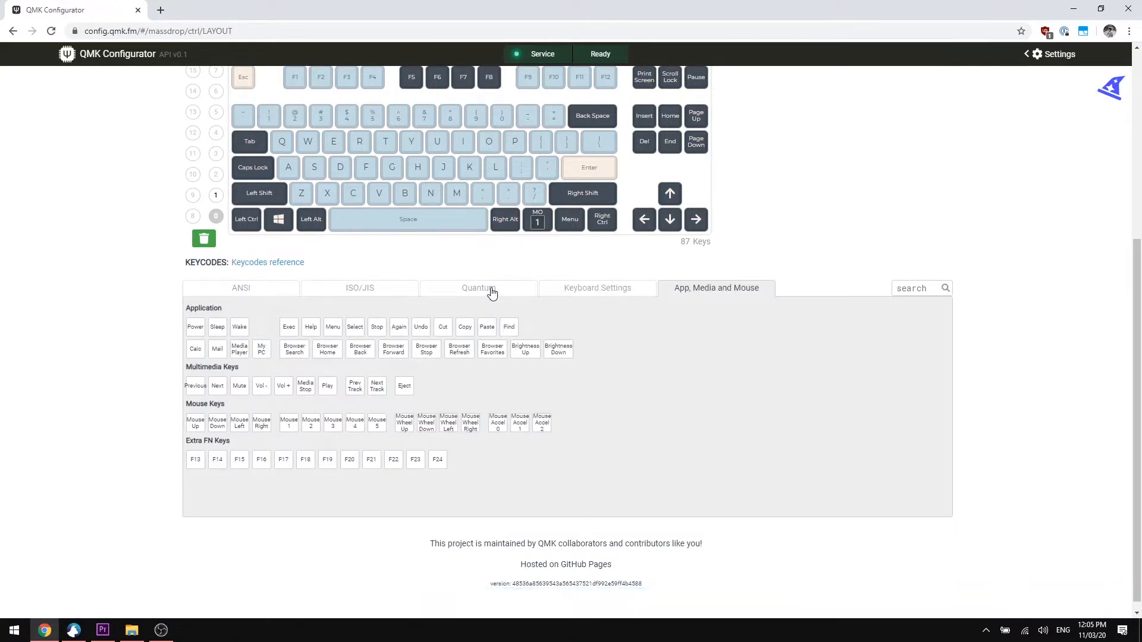
left_click(479, 288)
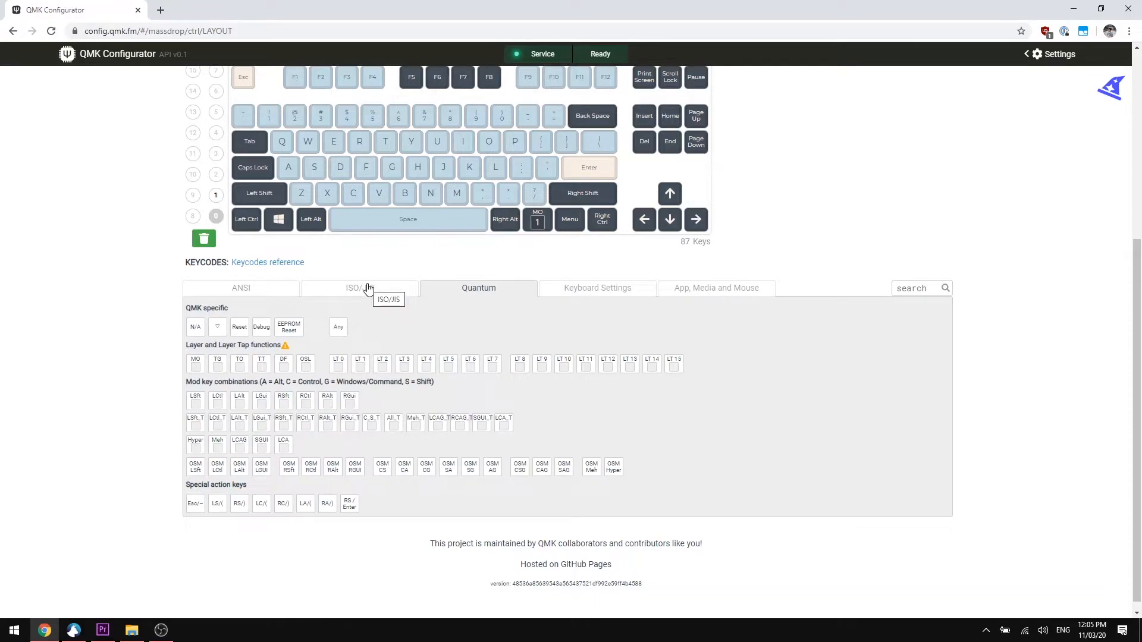